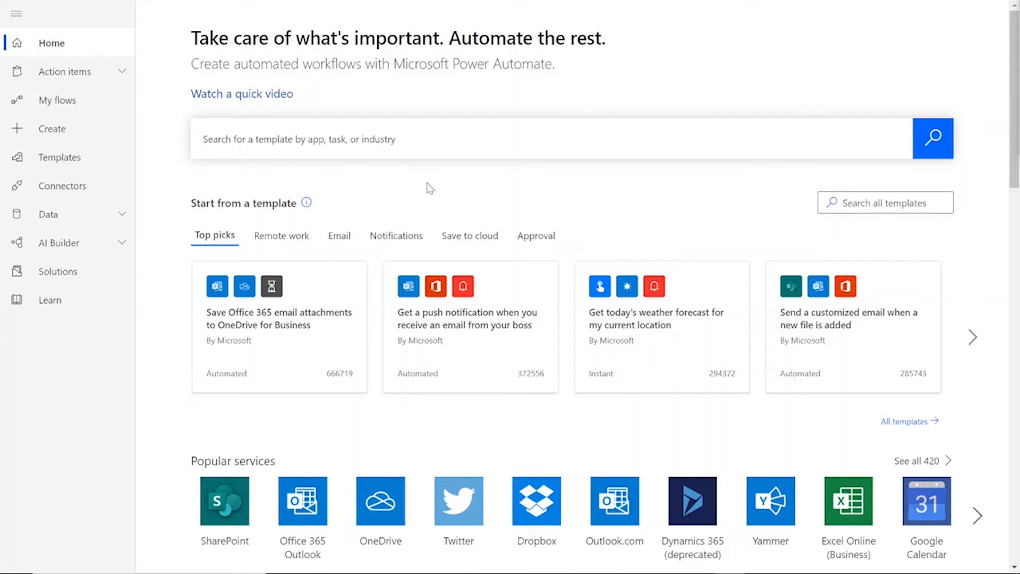
Start a new instant cloud flow using the 'Manually trigger a flow' trigger.
click(52, 128)
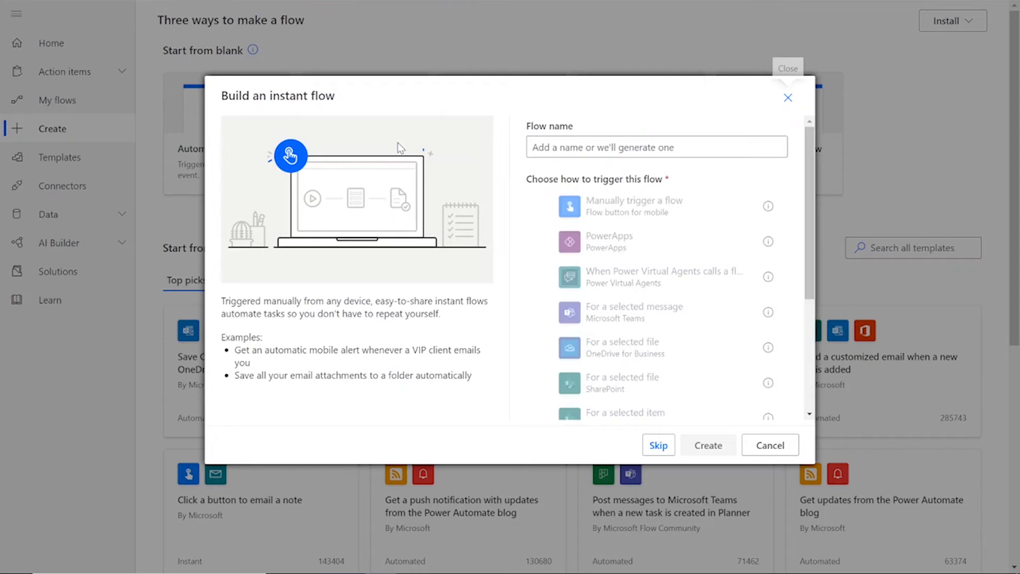
click(634, 205)
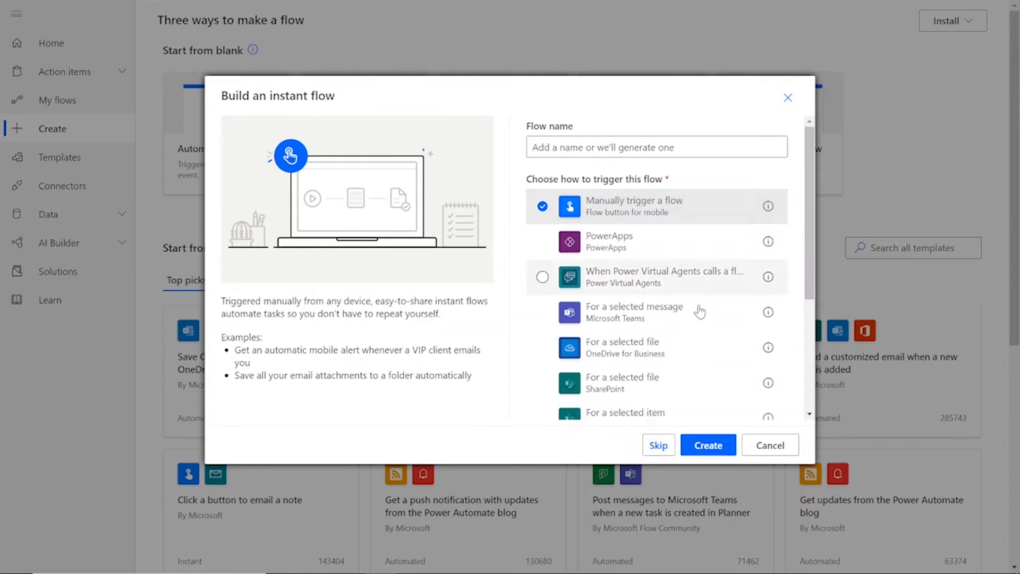
Create the manual flow and add a new step, searching 'get file' for OneDrive Get file content.
click(708, 445)
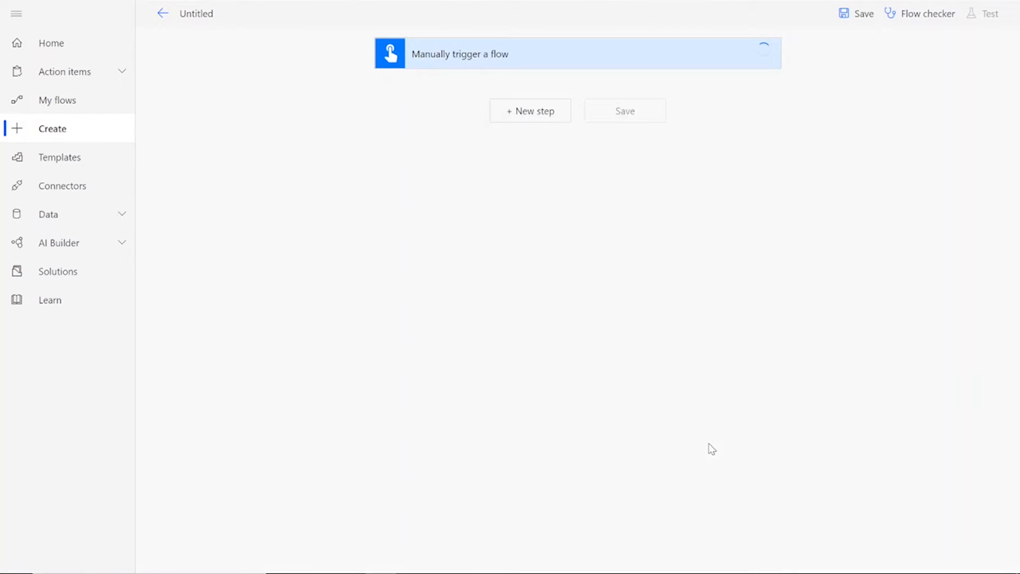
mouse_move(558, 121)
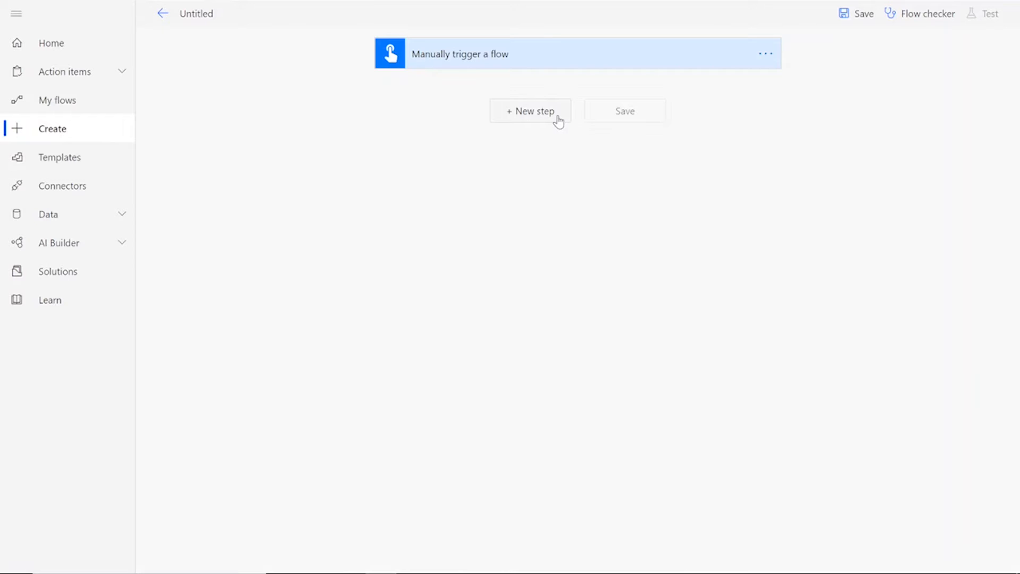
click(530, 111)
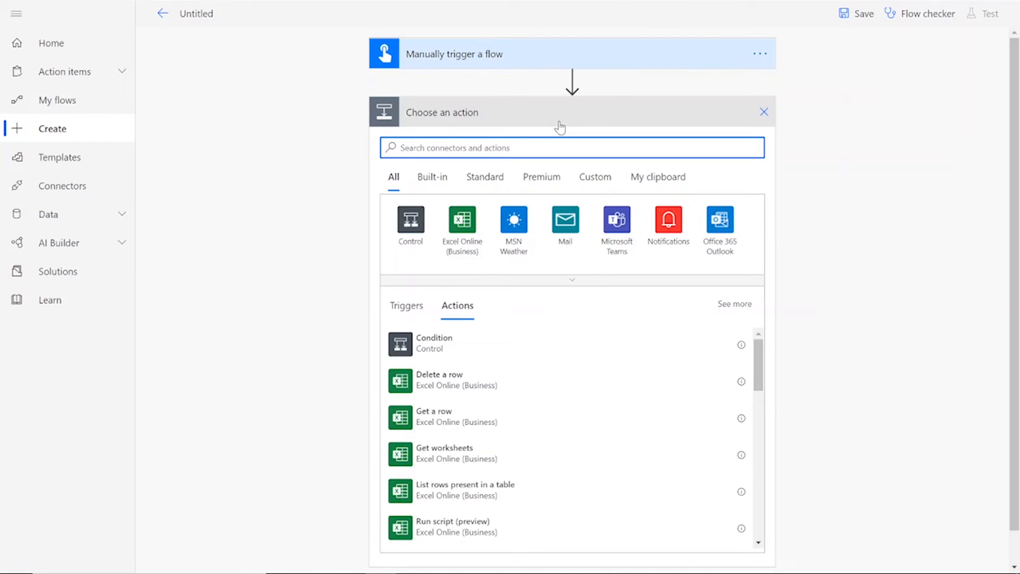
text(get file)
text(cloudmersive)
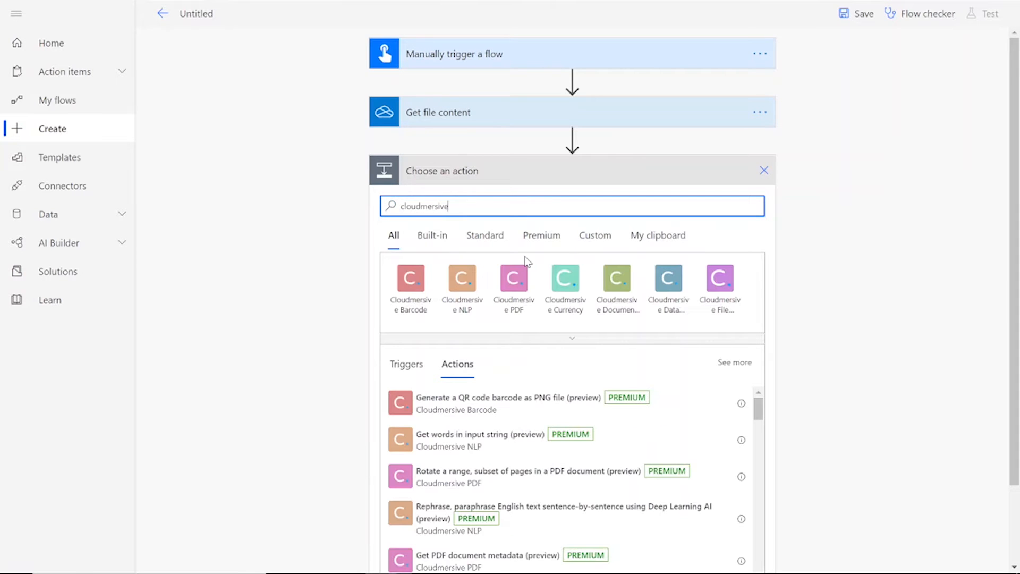
Add the Cloudmersive Barcode 'Scan, recognize image for a barcode' action.
click(410, 276)
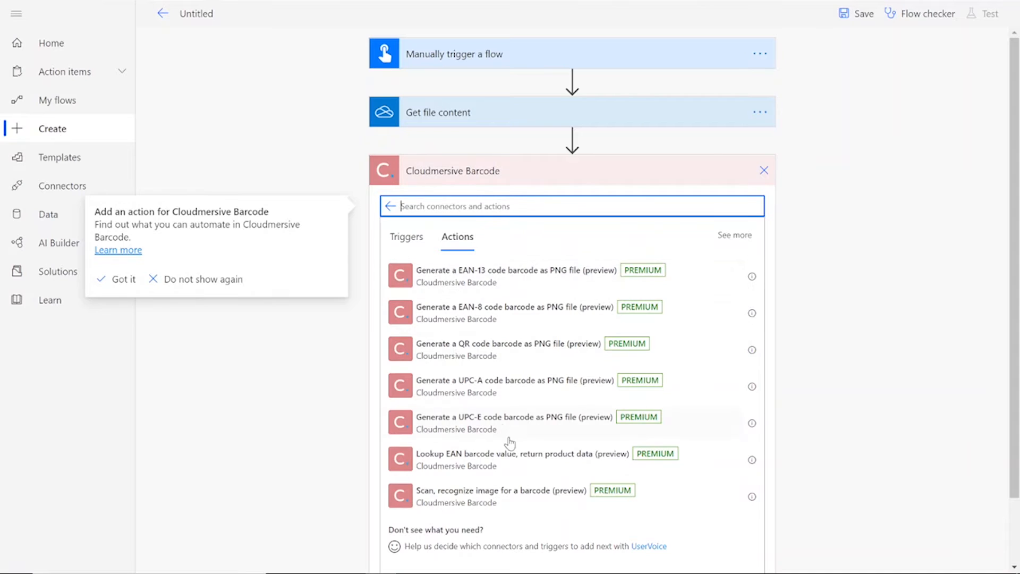
click(496, 491)
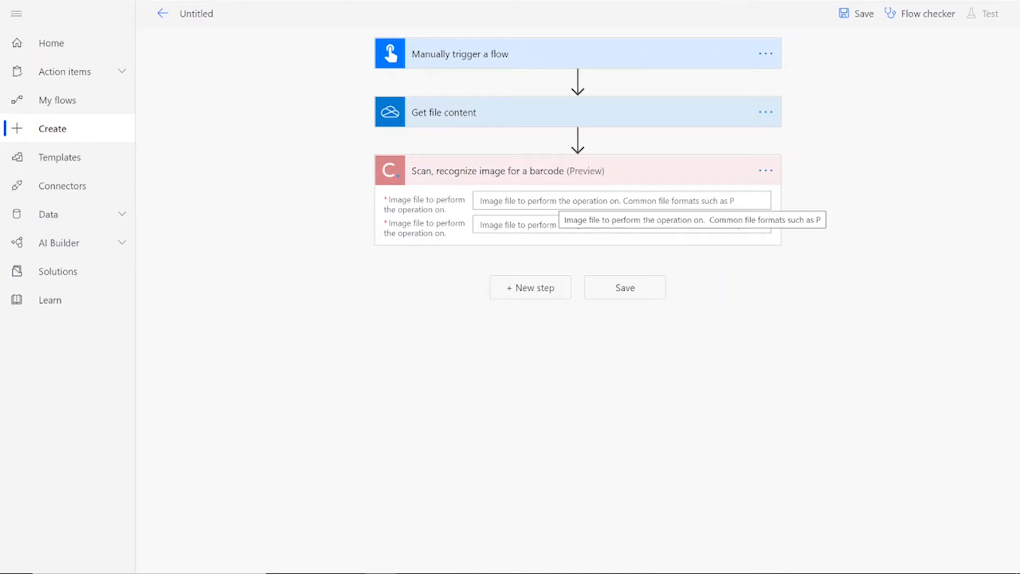
Feed the scan step OneDrive File content and file name 'input.png', then save the flow.
click(619, 200)
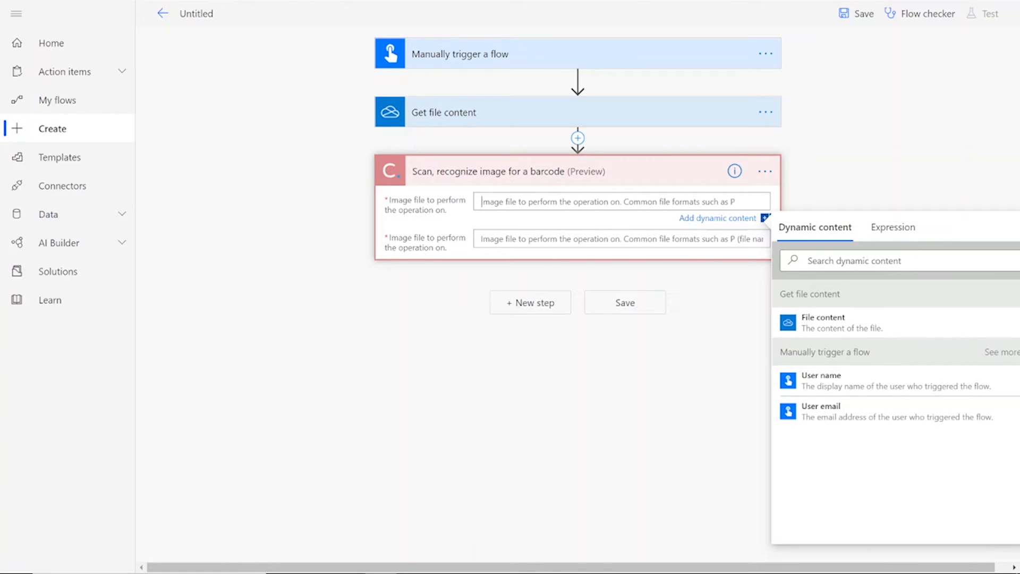
click(823, 323)
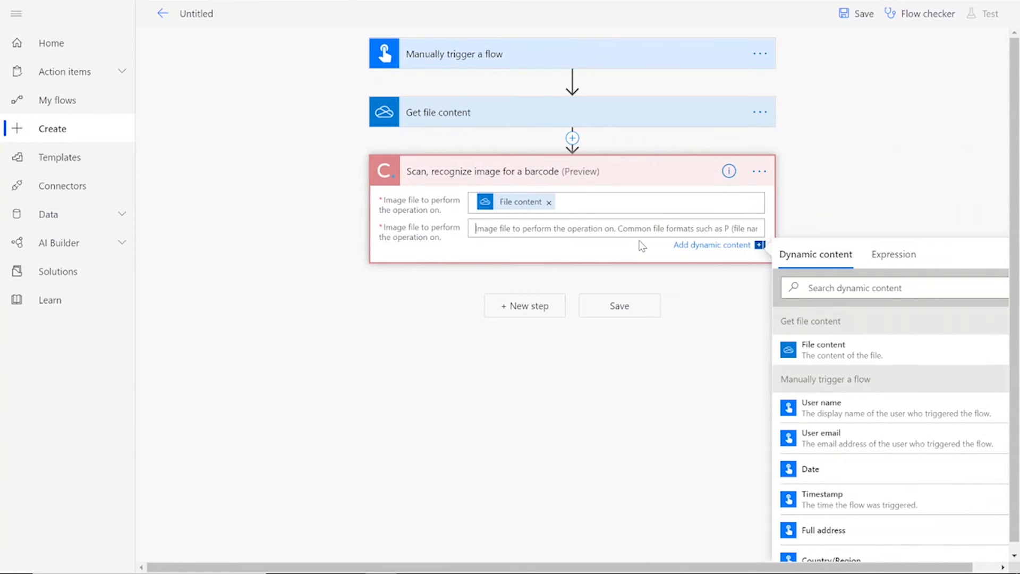
text(input.png)
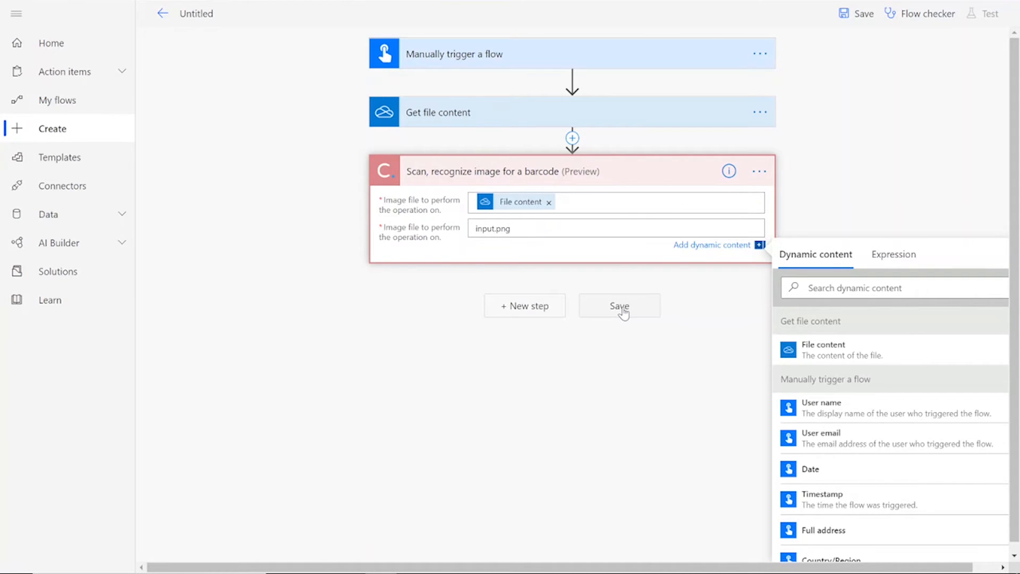
click(618, 306)
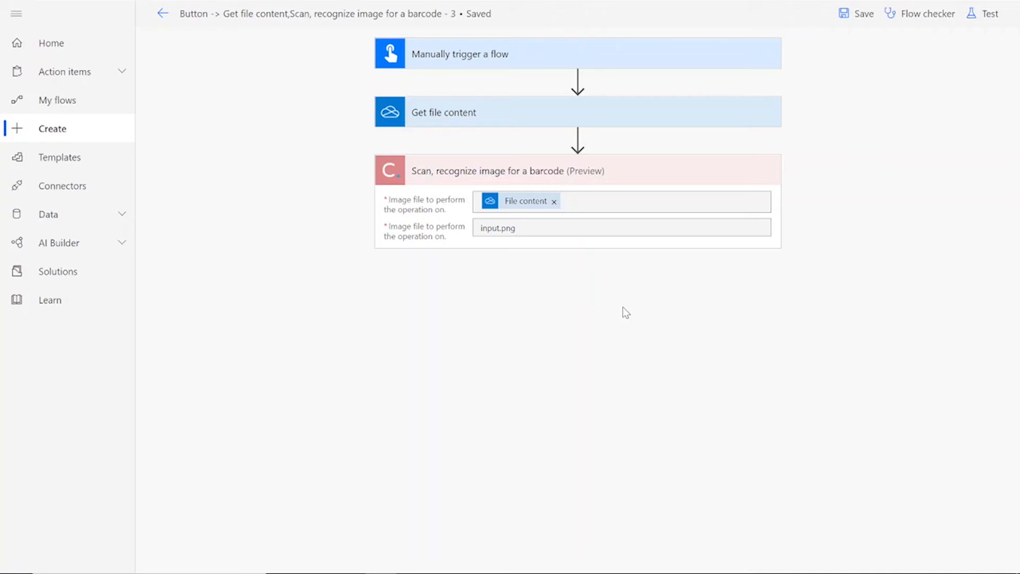
Run a test with 'I'll perform the trigger action', accepting connections and running the flow.
click(990, 13)
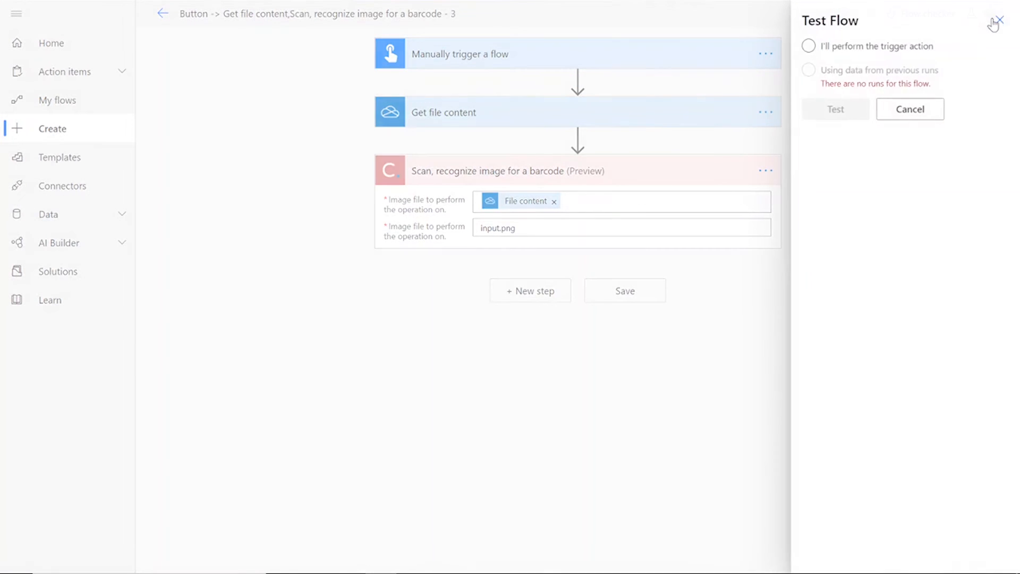
click(808, 45)
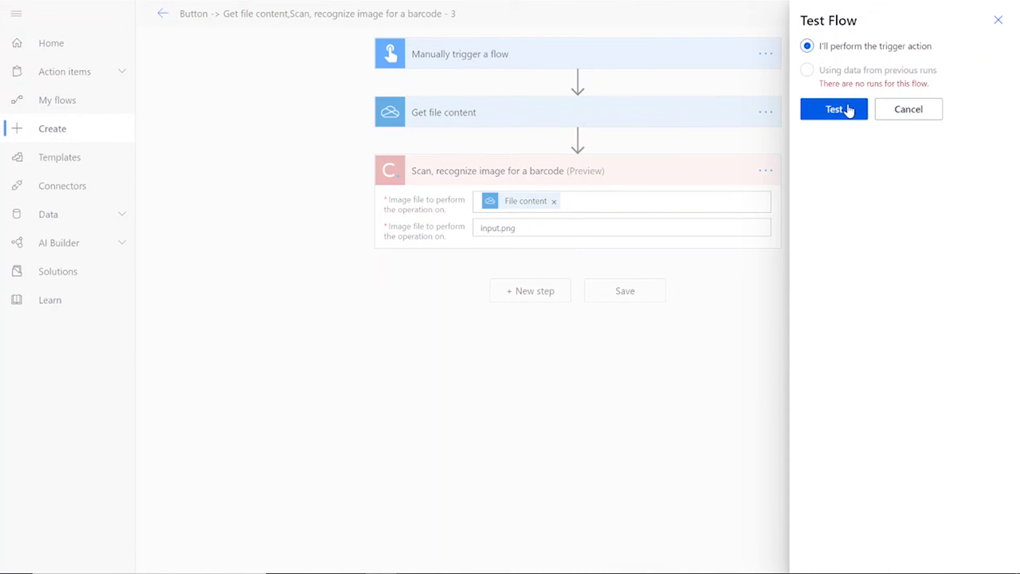
click(833, 108)
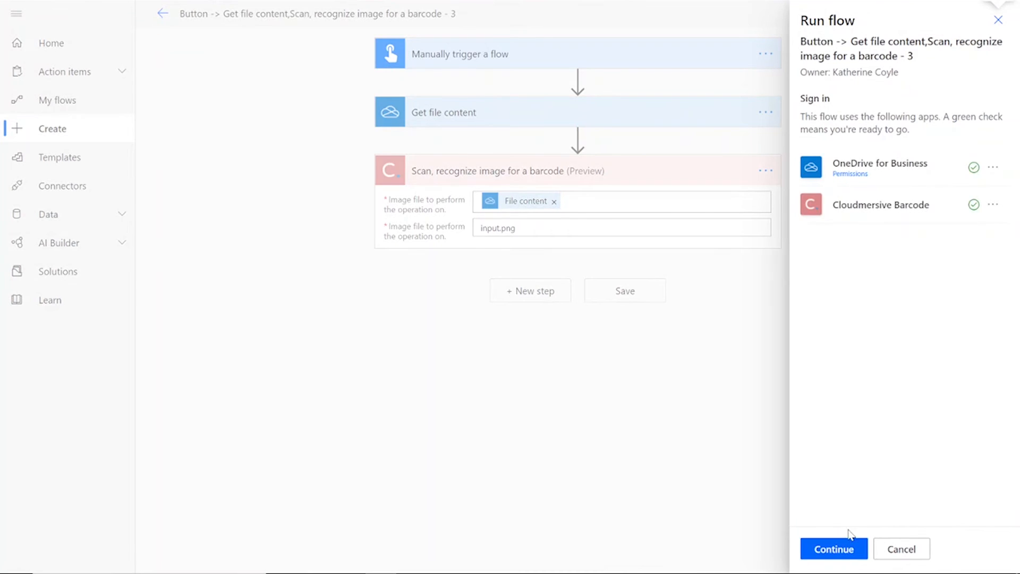
click(834, 548)
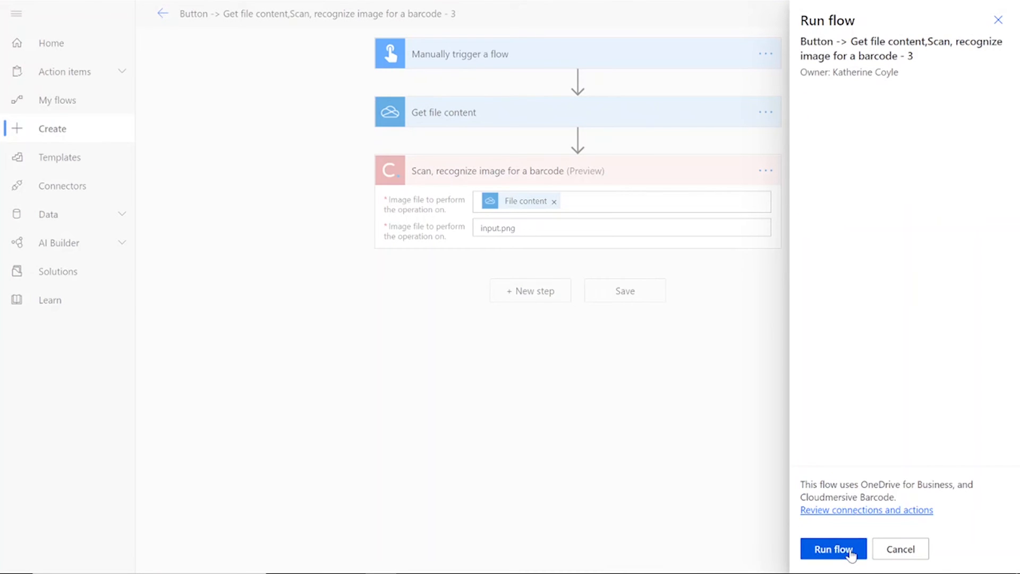
click(834, 549)
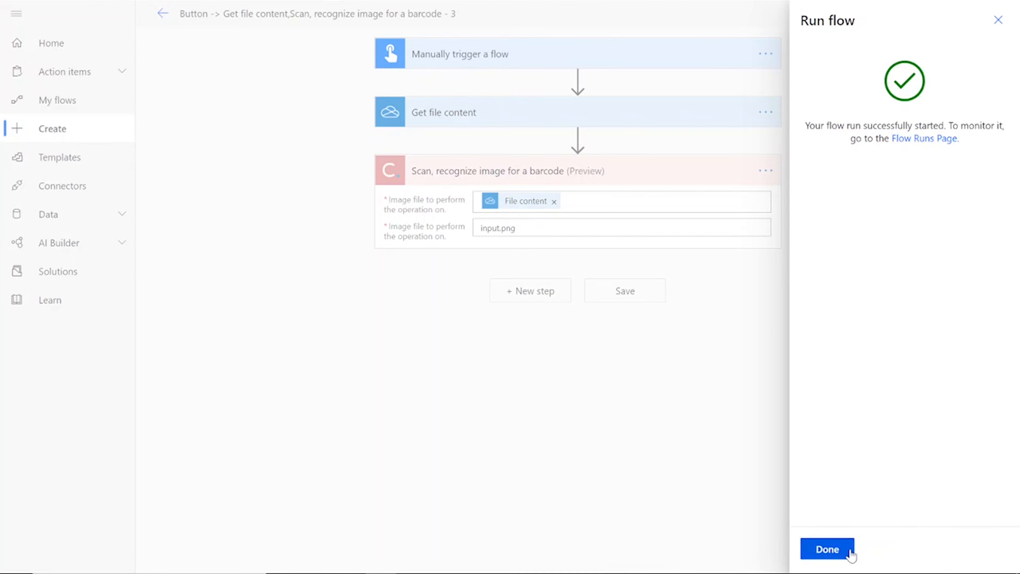
click(827, 550)
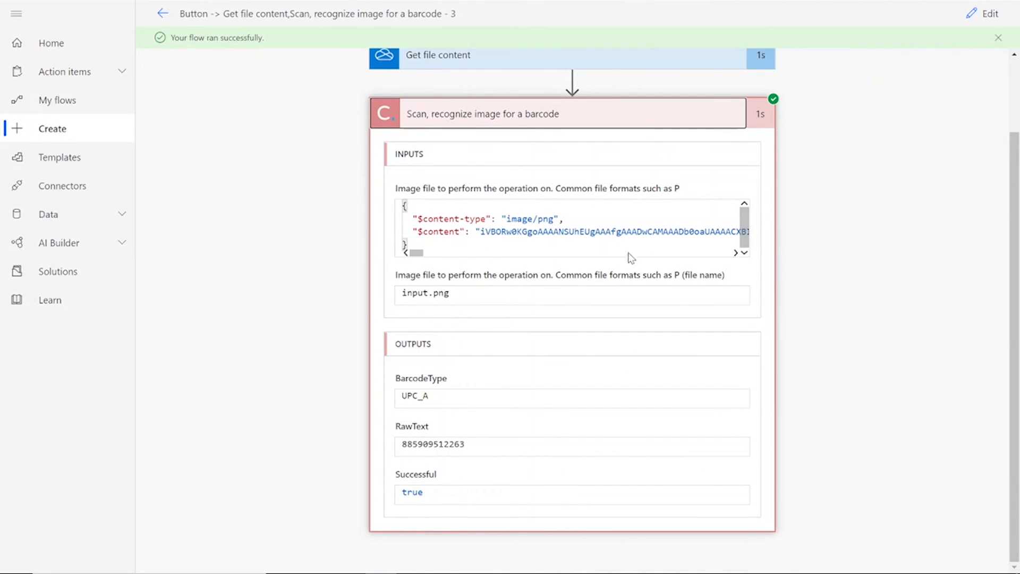
mouse_move(687, 523)
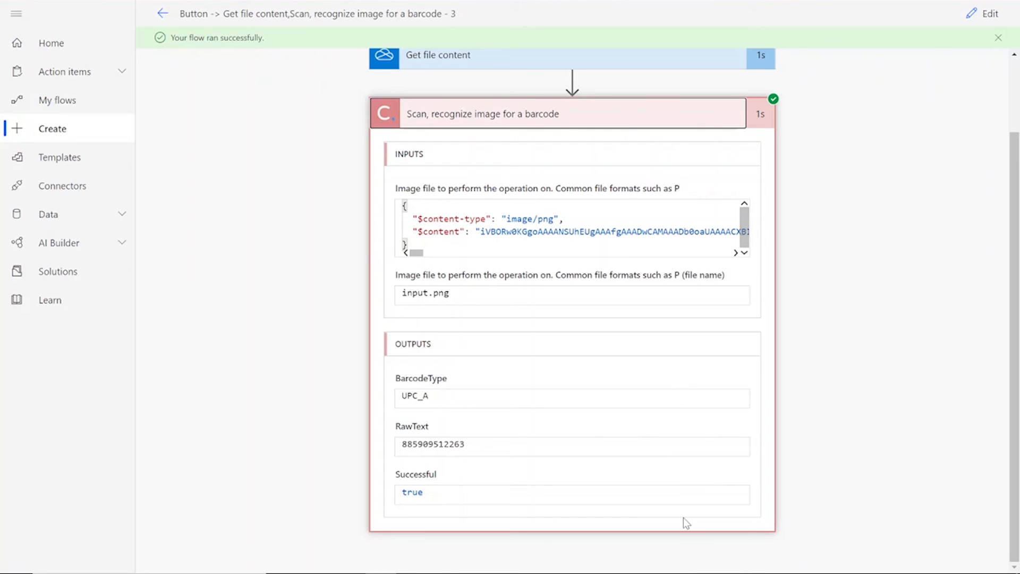